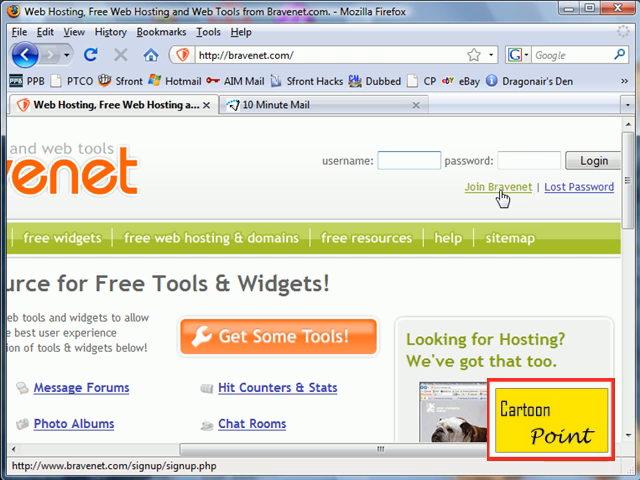
- Start the Bravenet signup, entering a 'tut…artoonpoint' username and first and last name
{"action": "left_click", "coordinate": [498, 187]}
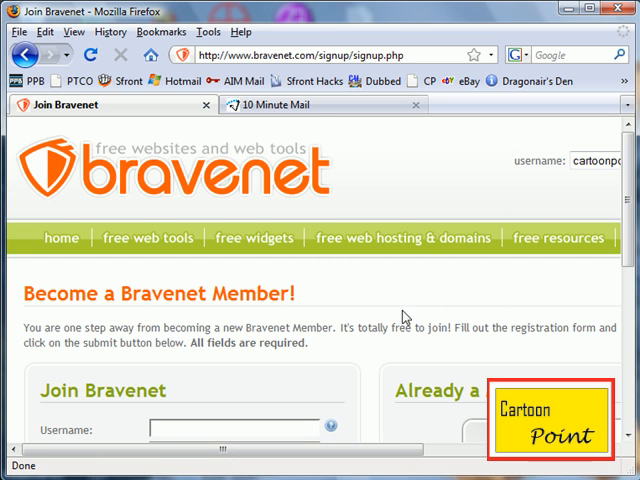
{"action": "scroll", "scroll_direction": "down", "scroll_amount": 3}
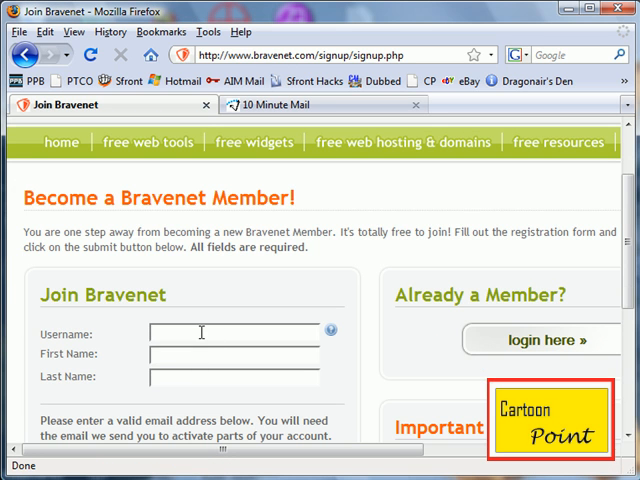
{"action": "type", "text": "tutorial1c"}
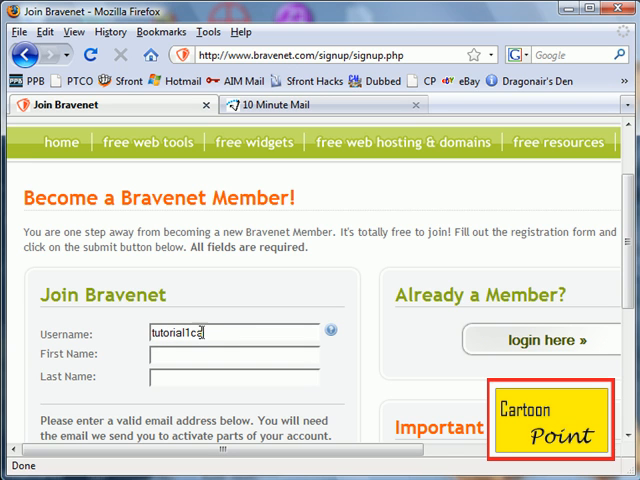
{"action": "type", "text": "artoonpoint"}
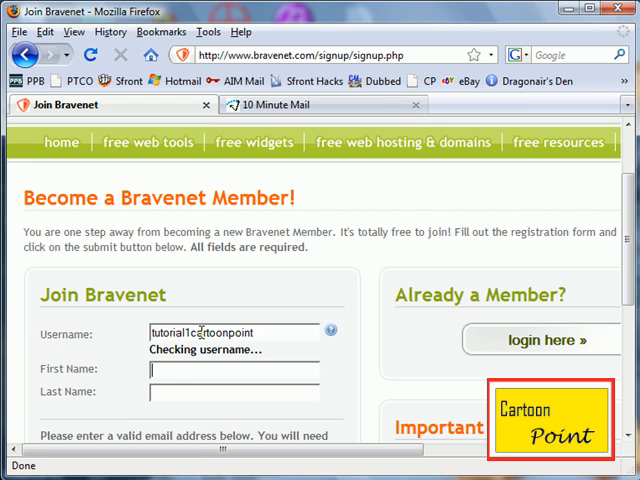
{"action": "type", "text": "Ha"}
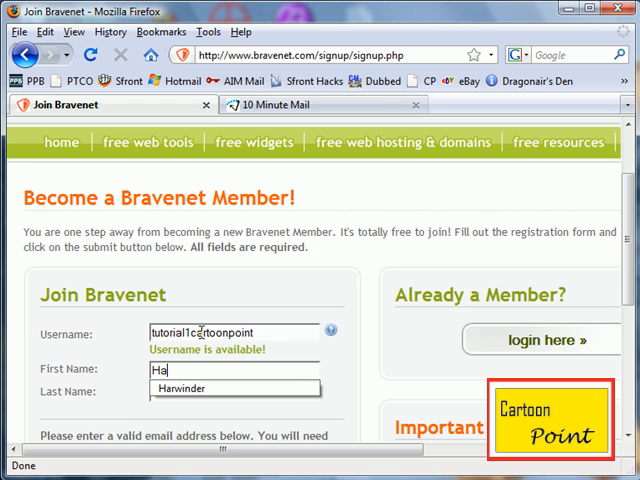
{"action": "type", "text": "Sn"}
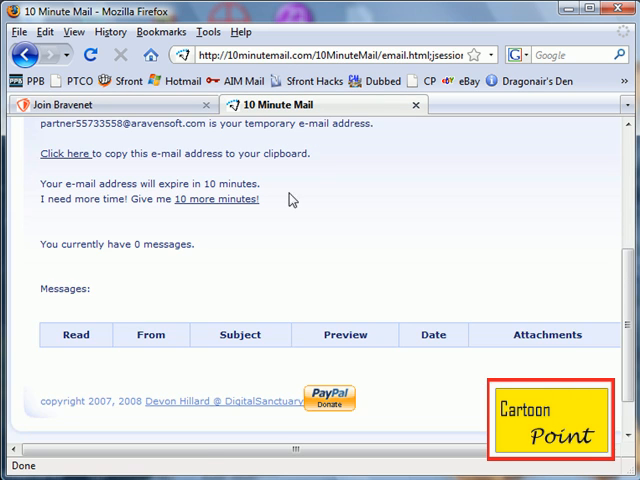
{"action": "scroll", "scroll_direction": "up", "scroll_amount": 3}
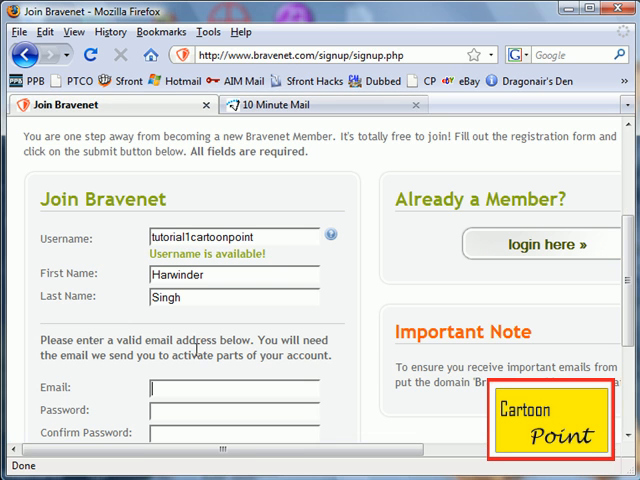
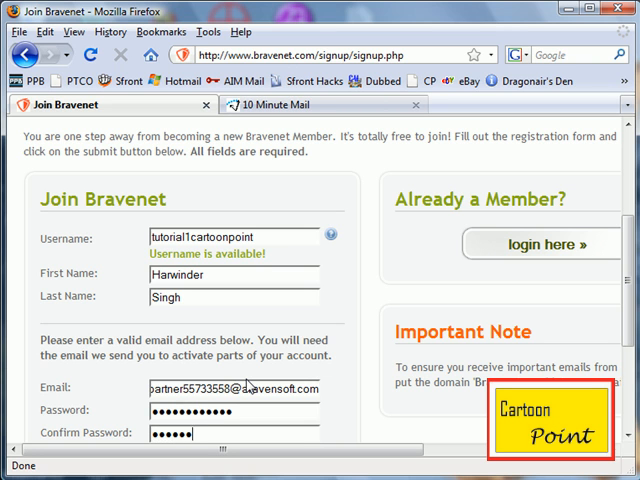
{"action": "scroll", "scroll_direction": "down", "scroll_amount": 3}
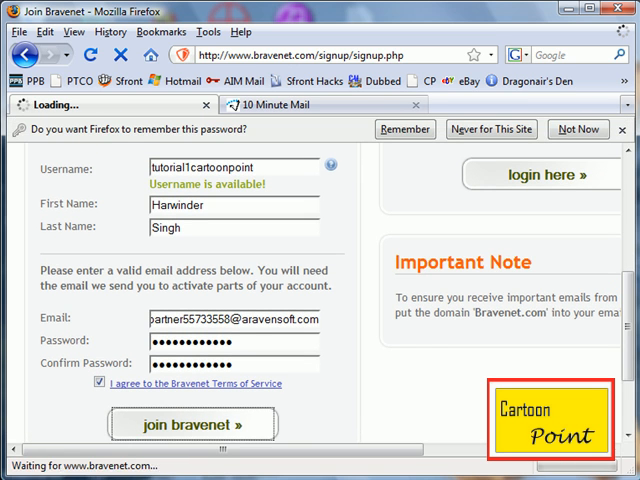
- Submit the completed signup form and proceed into the new member's area
{"action": "left_click", "coordinate": [191, 425]}
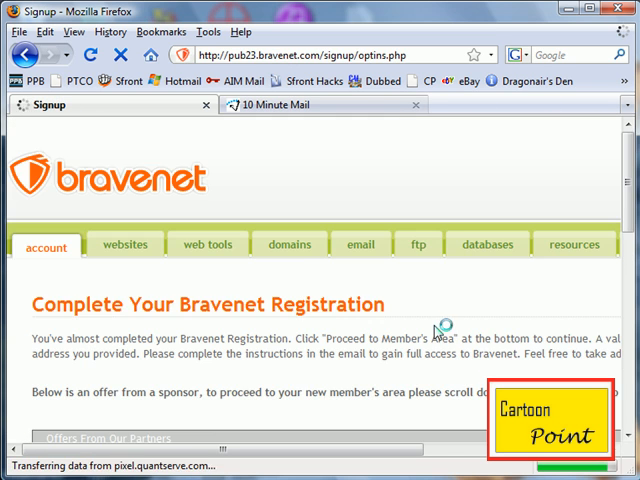
{"action": "scroll", "scroll_direction": "down", "scroll_amount": 3}
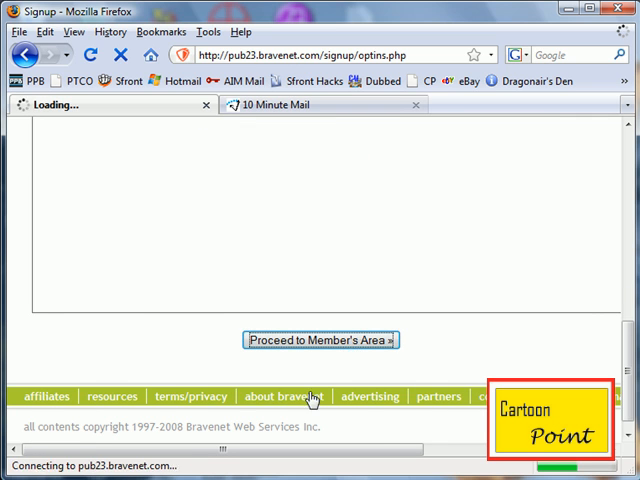
{"action": "left_click", "coordinate": [320, 340]}
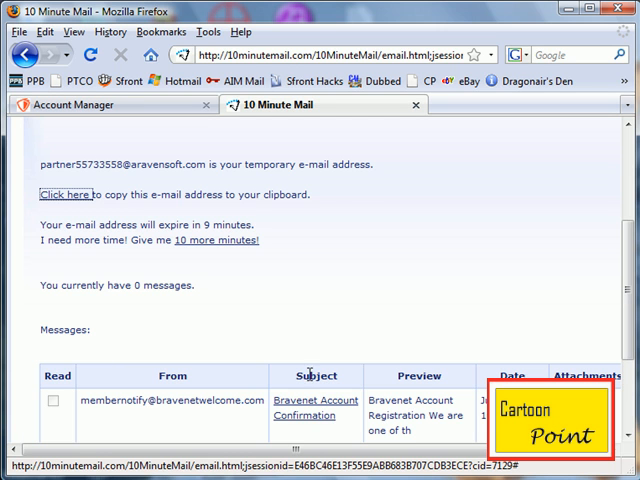
- Open the Bravenet Account Confirmation email and continue on to the Members Area
{"action": "left_click", "coordinate": [315, 400]}
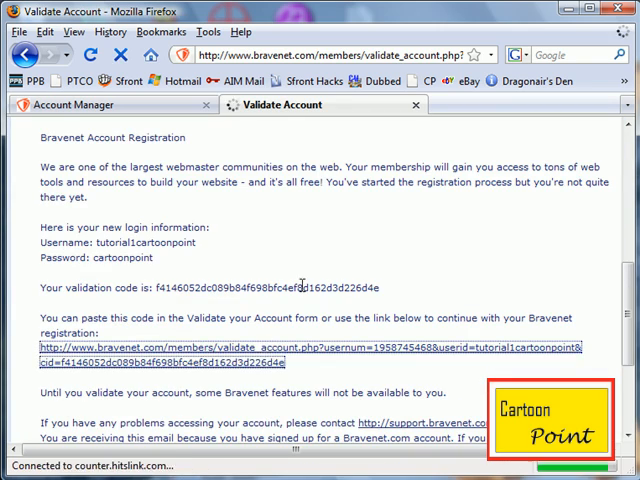
{"action": "scroll", "scroll_direction": "down", "scroll_amount": 3}
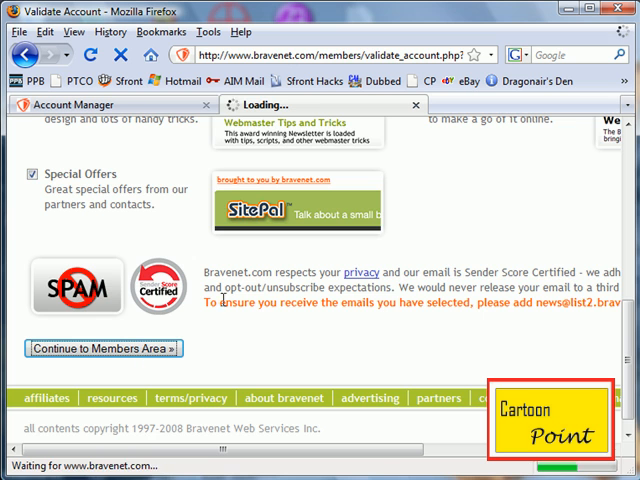
{"action": "left_click", "coordinate": [103, 348]}
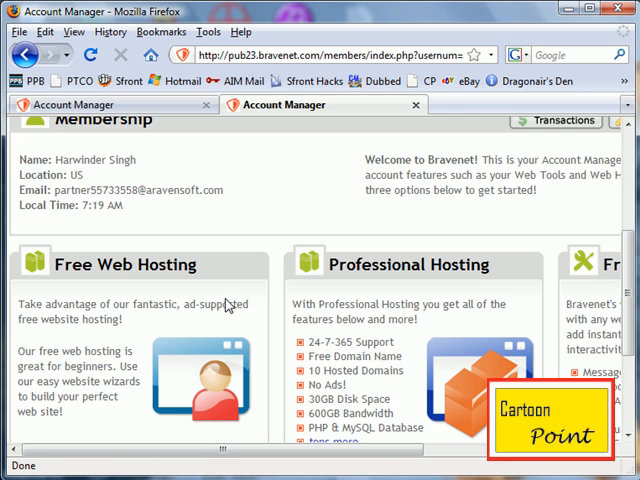
- Choose Get Free Hosting, then Build a new website in Website Manager
{"action": "scroll", "scroll_direction": "down", "scroll_amount": 3}
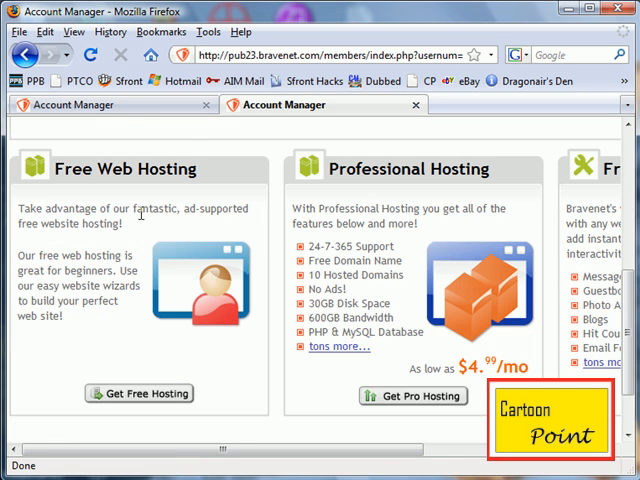
{"action": "mouse_move", "coordinate": [333, 375]}
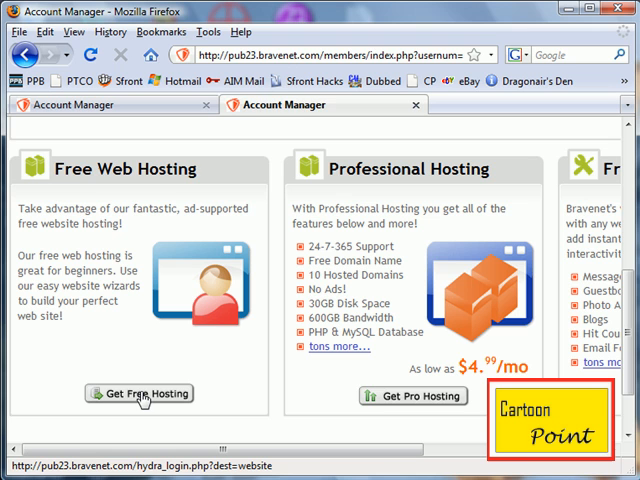
{"action": "left_click", "coordinate": [139, 393]}
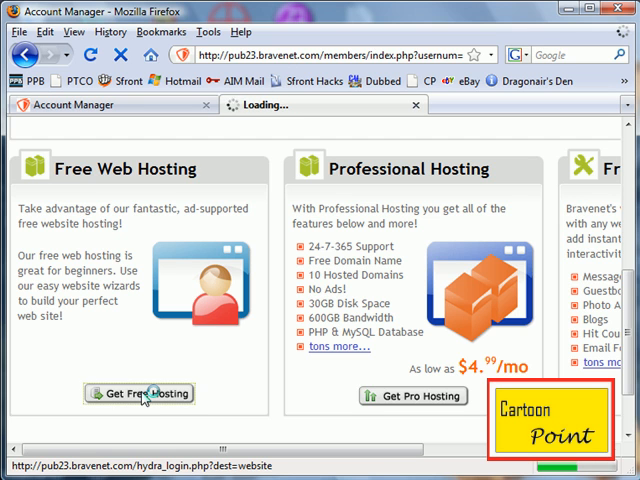
{"action": "left_click", "coordinate": [139, 393]}
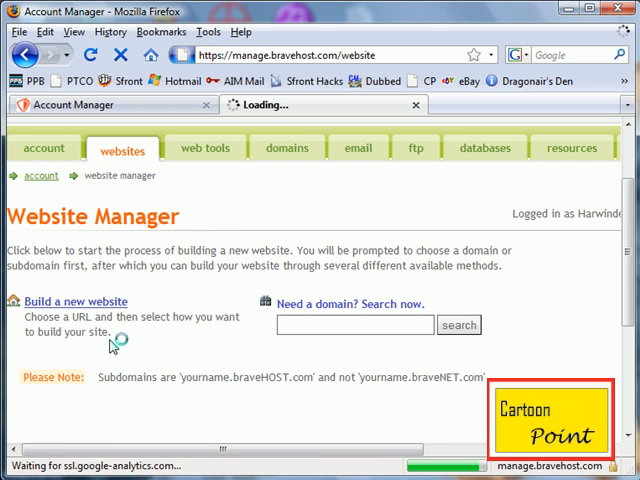
{"action": "left_click", "coordinate": [75, 301]}
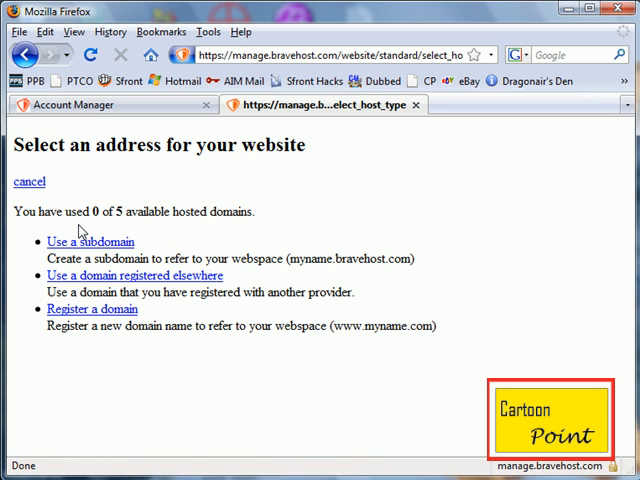
- Request subdomain tutorial1cartoonpoint, then tutorial1cartoonpoint2 after the first name is taken
{"action": "left_click", "coordinate": [76, 241]}
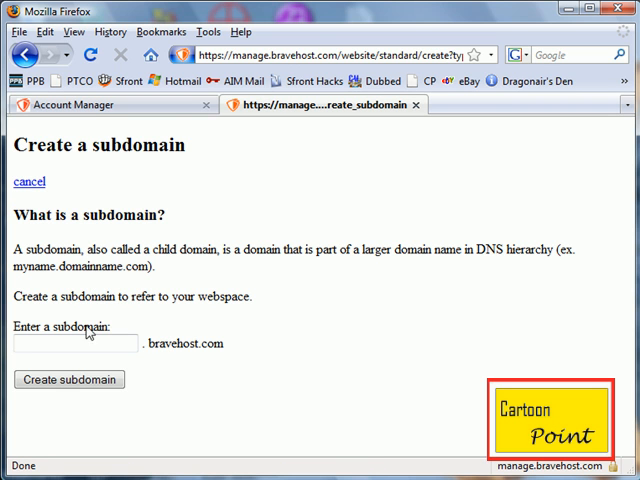
{"action": "type", "text": "tutorial1cartoon"}
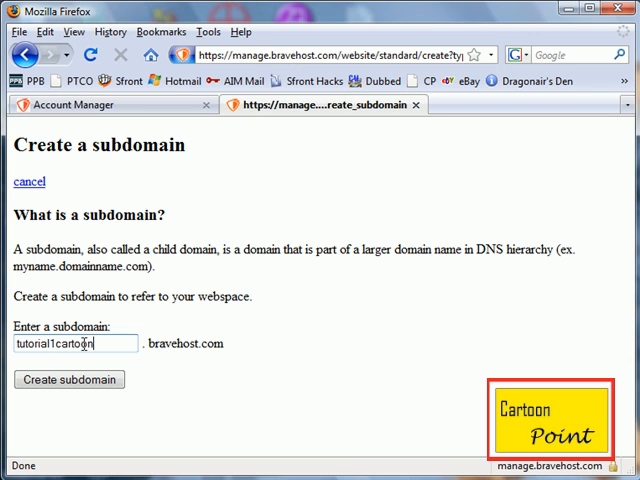
{"action": "type", "text": "point"}
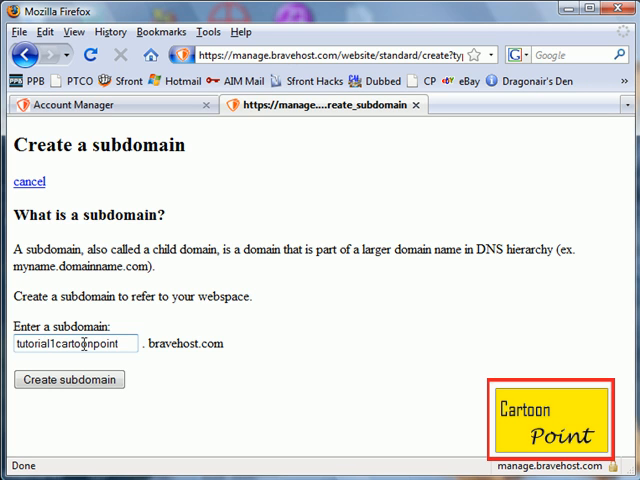
{"action": "left_click", "coordinate": [69, 379]}
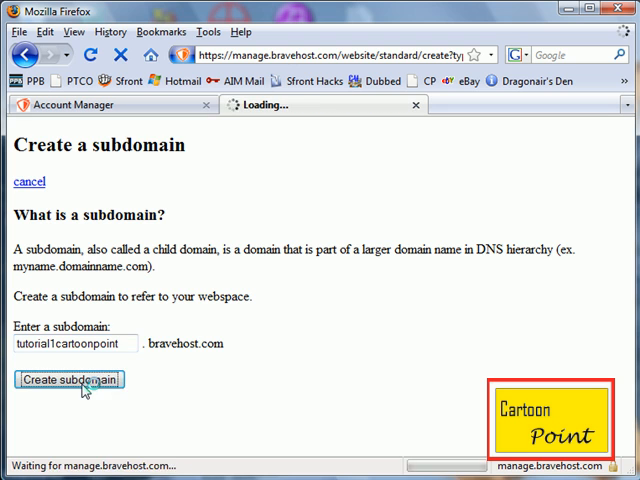
{"action": "left_click", "coordinate": [69, 379]}
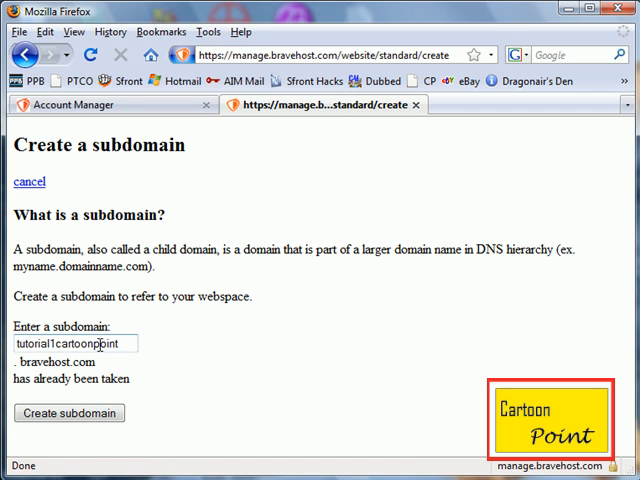
{"action": "type", "text": "2"}
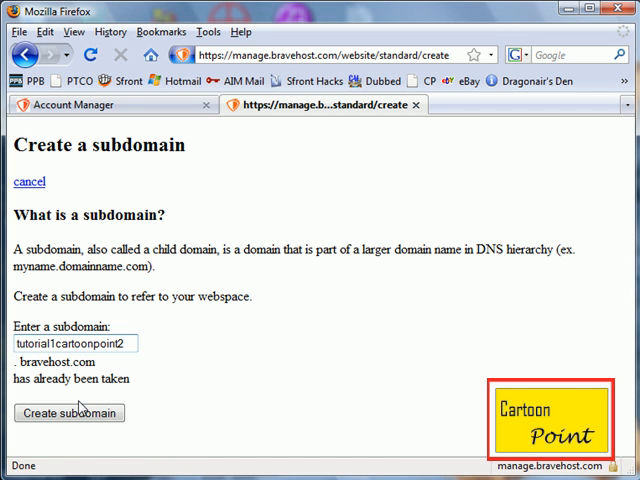
{"action": "left_click", "coordinate": [69, 412]}
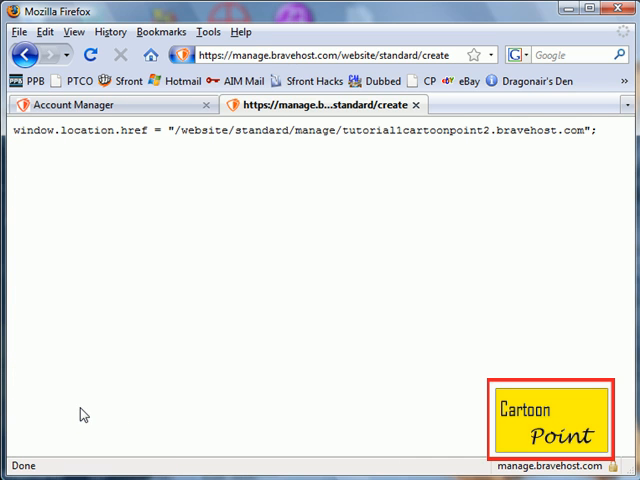
{"action": "mouse_move", "coordinate": [152, 214]}
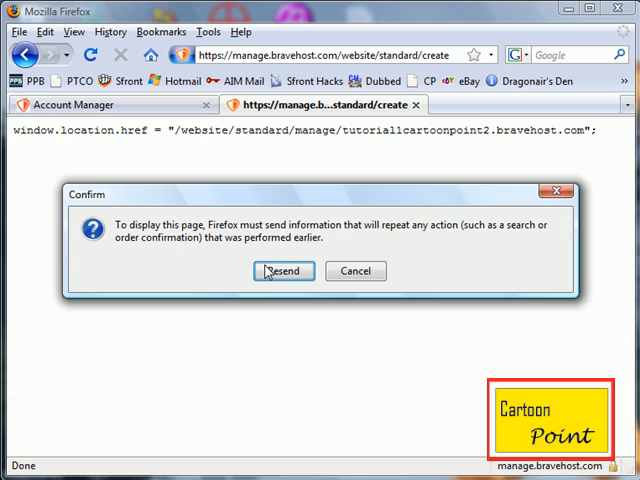
- Resend the form data to reload the Account Manager page
{"action": "left_click", "coordinate": [284, 271]}
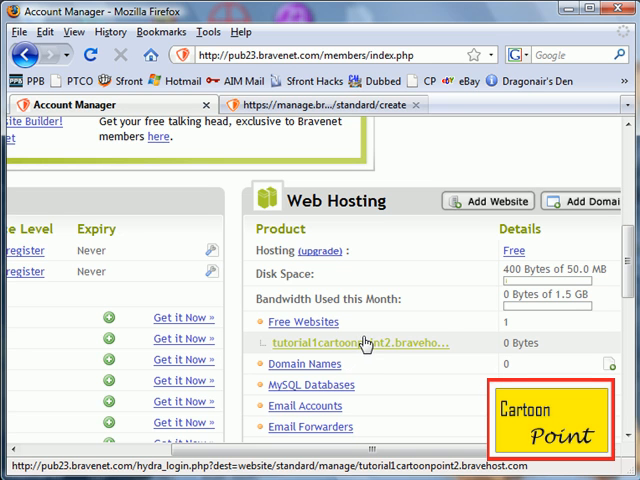
- Open tutorial1cartoonpoint2.bravehost.com from the Free Websites list
{"action": "left_click", "coordinate": [360, 342]}
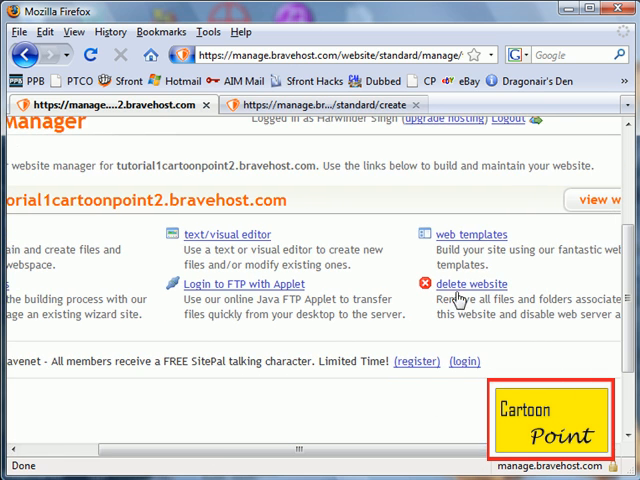
- Pick a gallery template and upload it as index.html with its images
{"action": "left_click", "coordinate": [470, 234]}
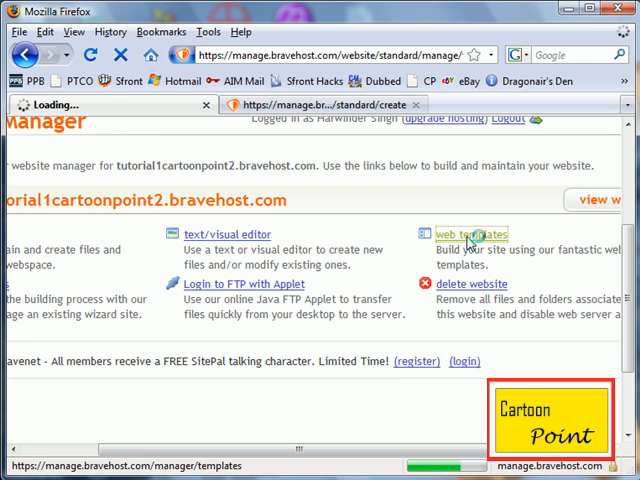
{"action": "left_click", "coordinate": [469, 233]}
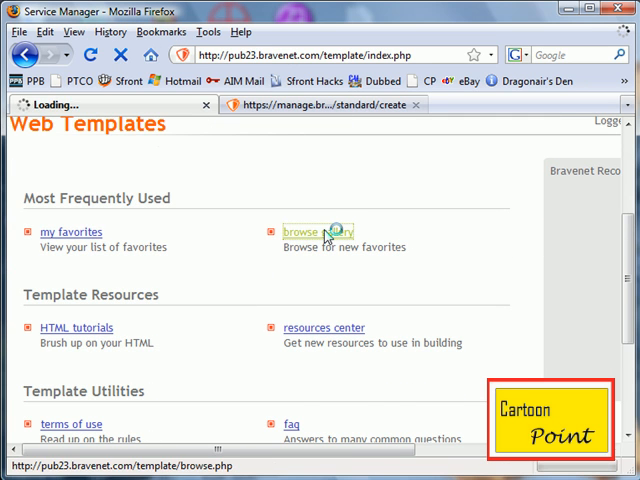
{"action": "left_click", "coordinate": [316, 232]}
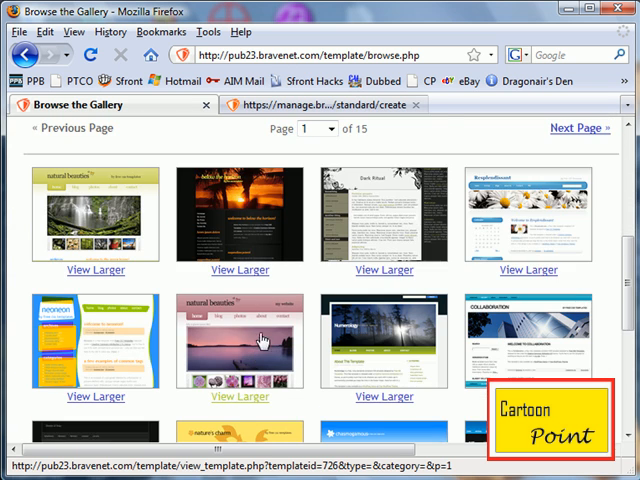
{"action": "scroll", "scroll_direction": "down", "scroll_amount": 3}
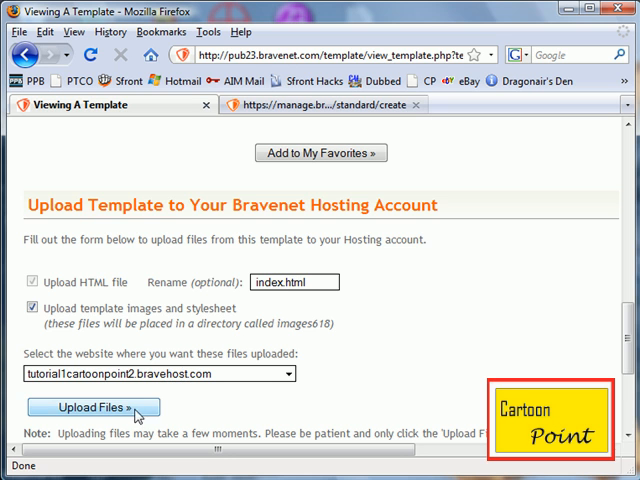
{"action": "left_click", "coordinate": [91, 407]}
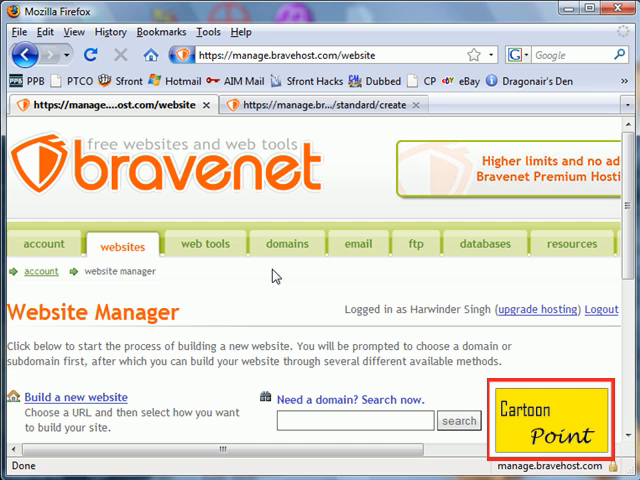
- Open the webpage editor for tutorial1cartoonpoint2.bravehost.com's files
{"action": "scroll", "scroll_direction": "down", "scroll_amount": 3}
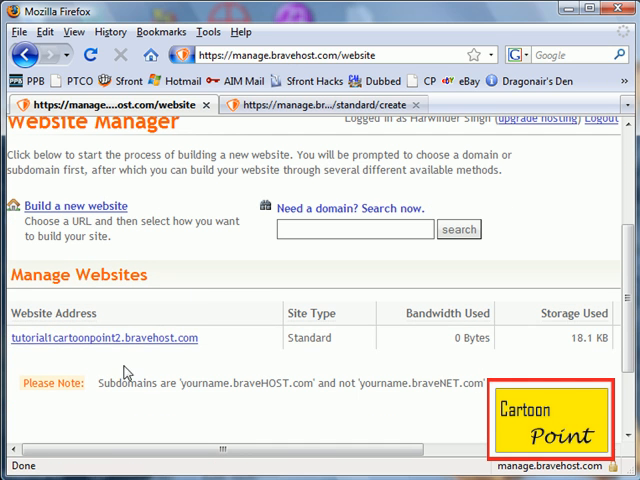
{"action": "left_click", "coordinate": [104, 337]}
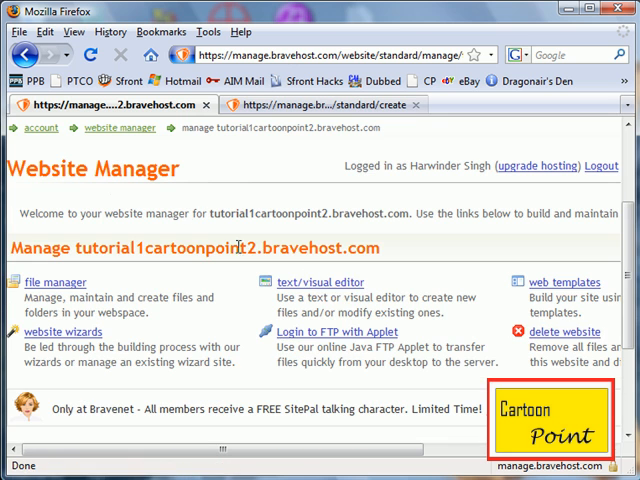
{"action": "left_click", "coordinate": [320, 282]}
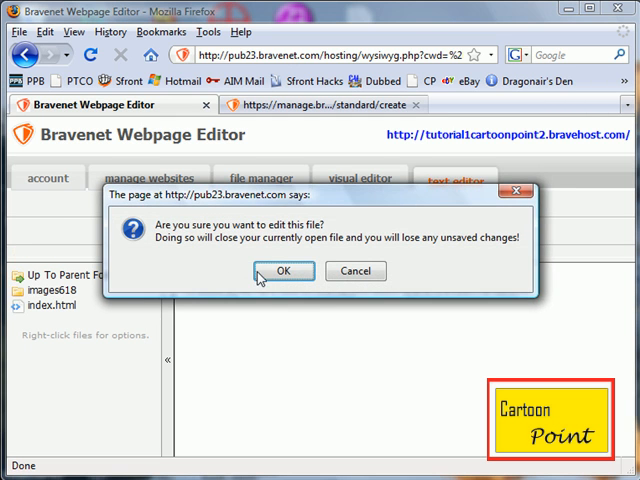
- Open index.html and type 'THIS IS A TUTORIAL FOR CARTOONPOINT.INFO.' as the opening content text
{"action": "left_click", "coordinate": [285, 271]}
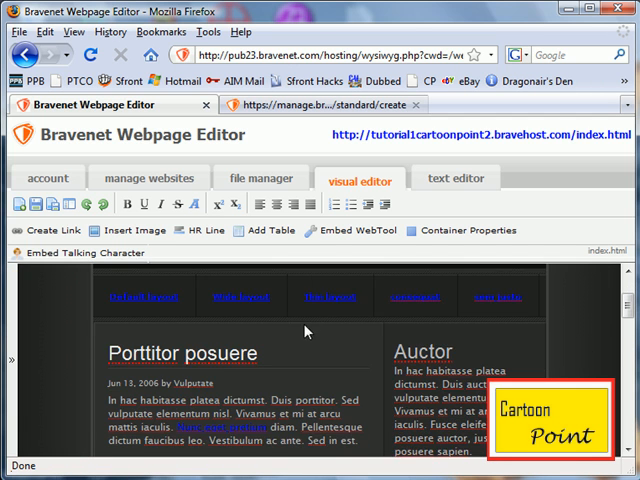
{"action": "scroll", "scroll_direction": "down", "scroll_amount": 3}
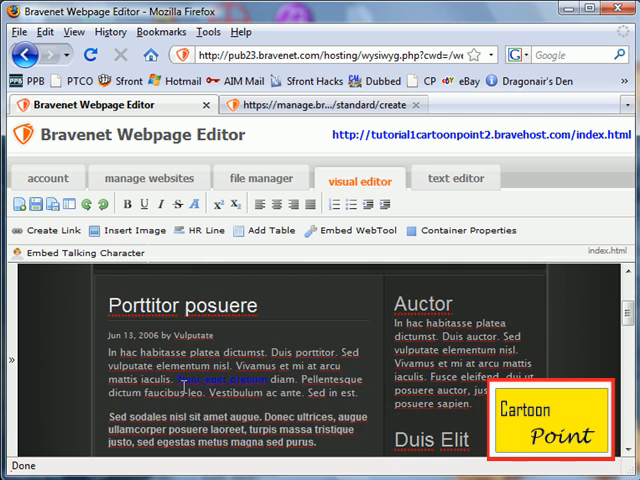
{"action": "scroll", "scroll_direction": "down", "scroll_amount": 3}
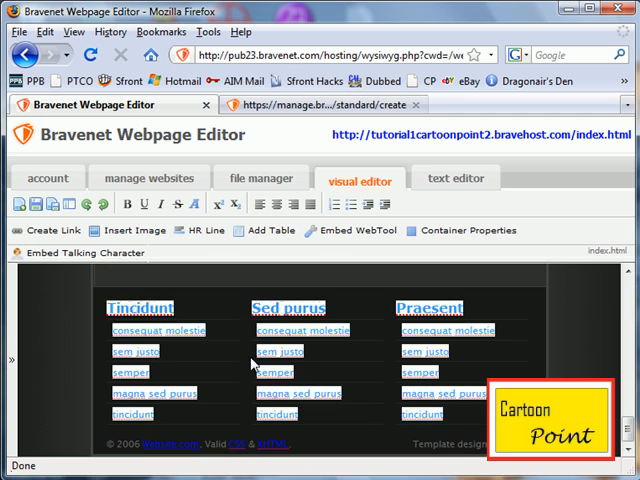
{"action": "scroll", "scroll_direction": "down", "scroll_amount": 3}
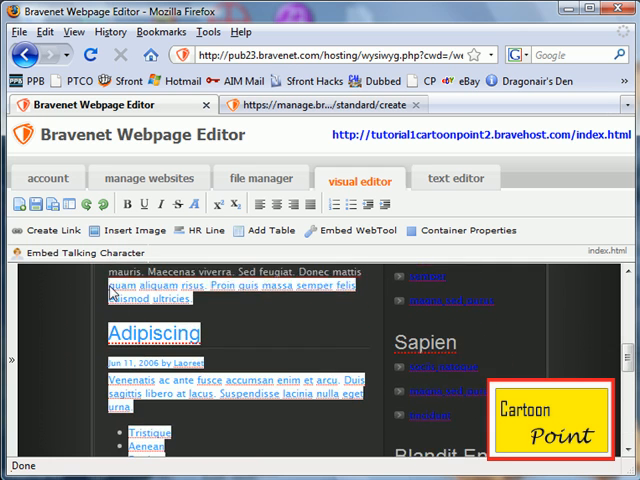
{"action": "scroll", "scroll_direction": "down", "scroll_amount": 3}
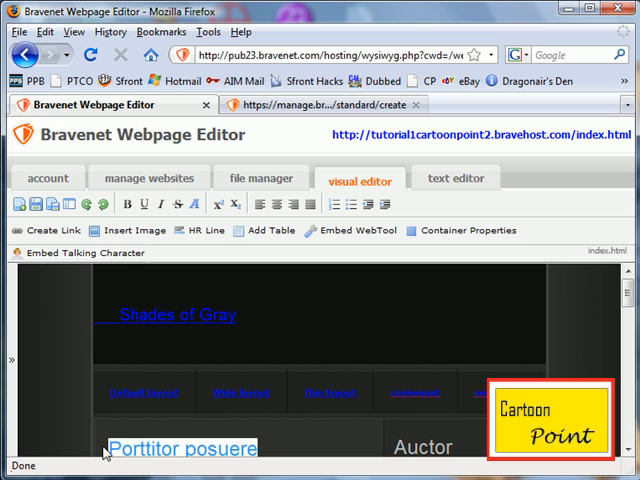
{"action": "type", "text": "THIS"}
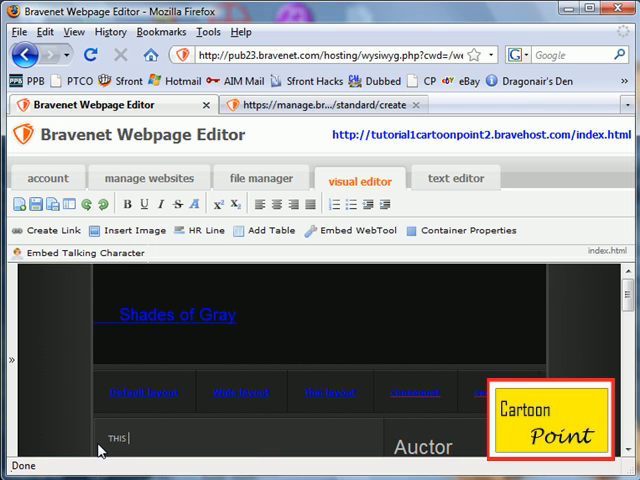
{"action": "type", "text": "IS A TUTO"}
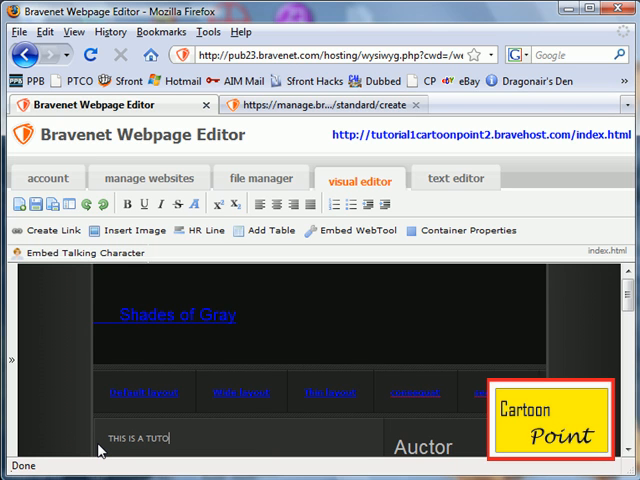
{"action": "type", "text": "RIAL FOR CARTOONPOINT.INFO."}
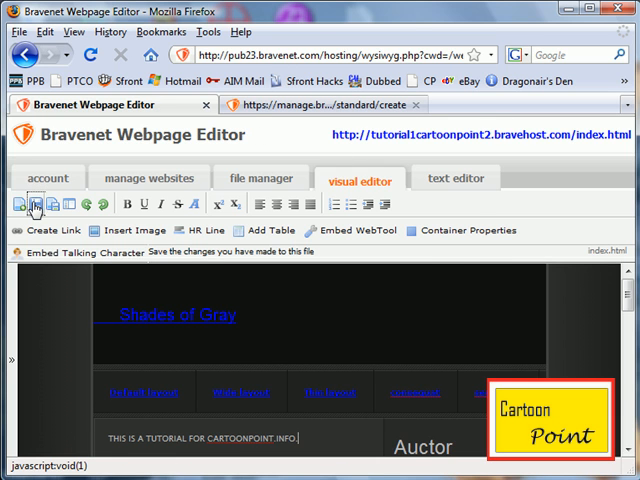
- Save the tutorial-text edit and insert a horizontal line beneath the sentence
{"action": "left_click", "coordinate": [39, 203]}
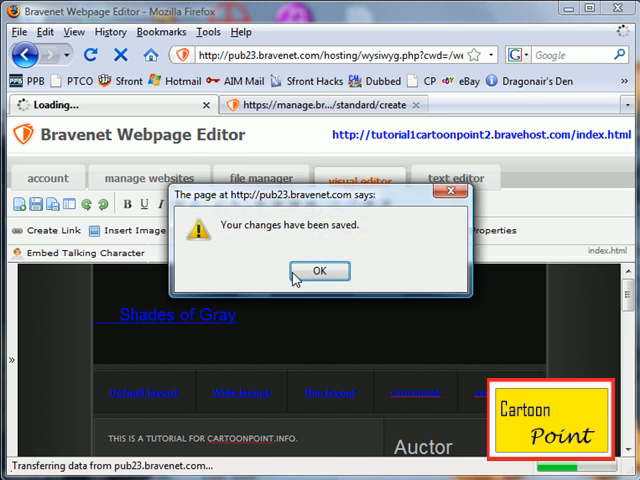
{"action": "left_click", "coordinate": [319, 271]}
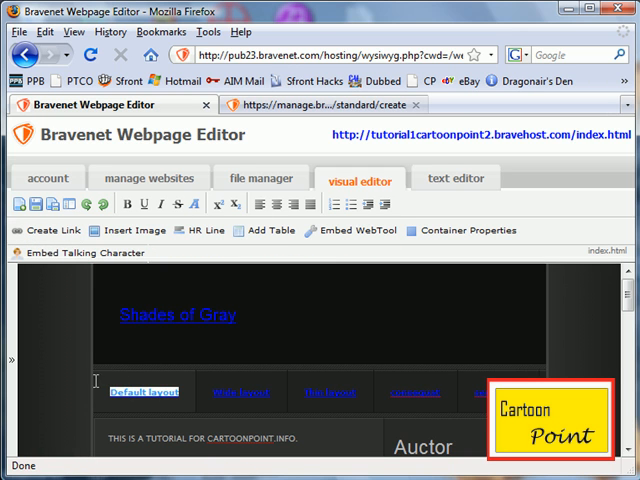
{"action": "type", "text": "goog"}
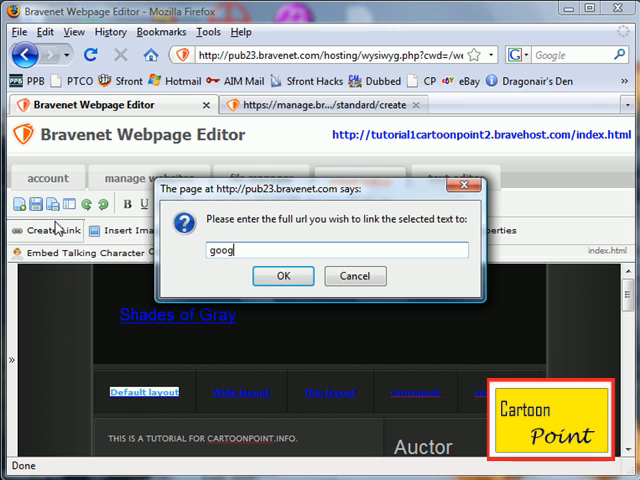
{"action": "left_click", "coordinate": [283, 276]}
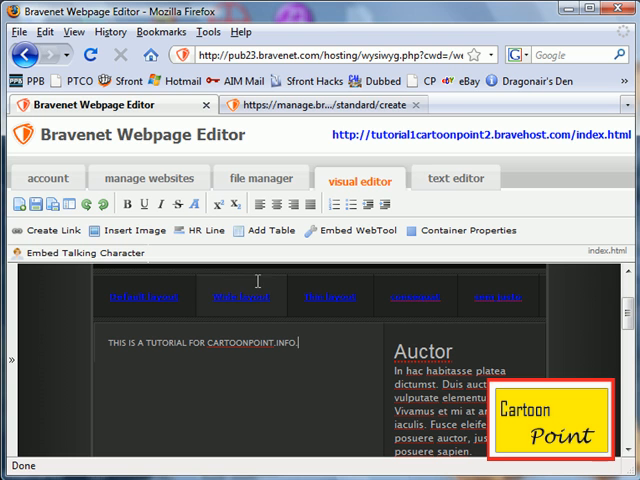
{"action": "left_click", "coordinate": [128, 230]}
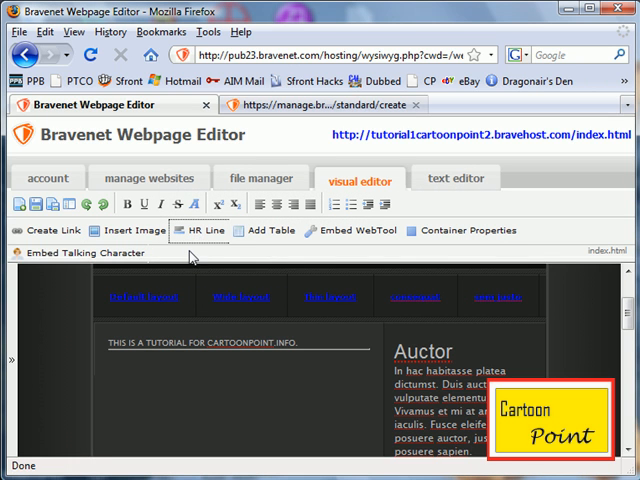
{"action": "mouse_move", "coordinate": [276, 230]}
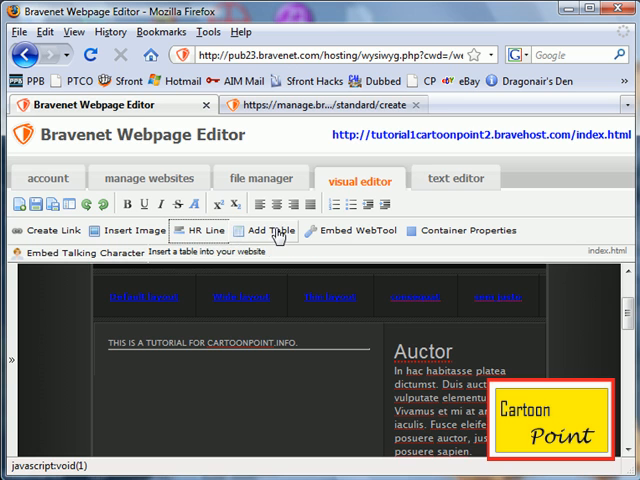
- Insert a table below the horizontal line with 'this is it' in its first cell
{"action": "left_click", "coordinate": [265, 230]}
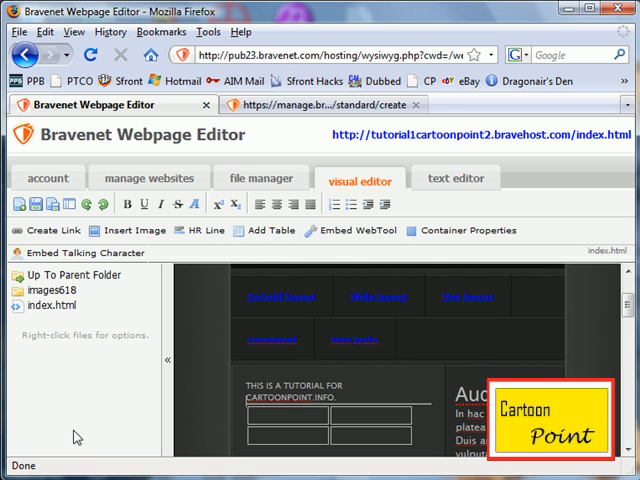
{"action": "type", "text": "this is i"}
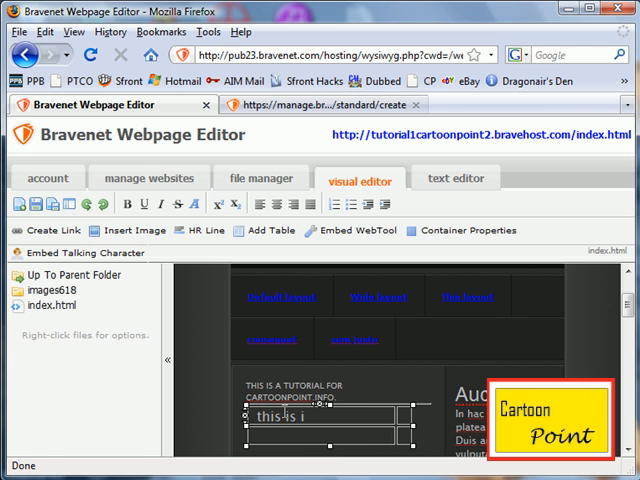
{"action": "type", "text": "t"}
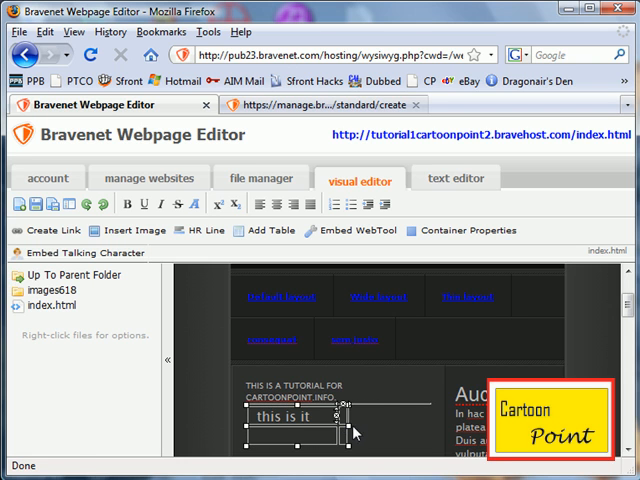
{"action": "mouse_move", "coordinate": [247, 231]}
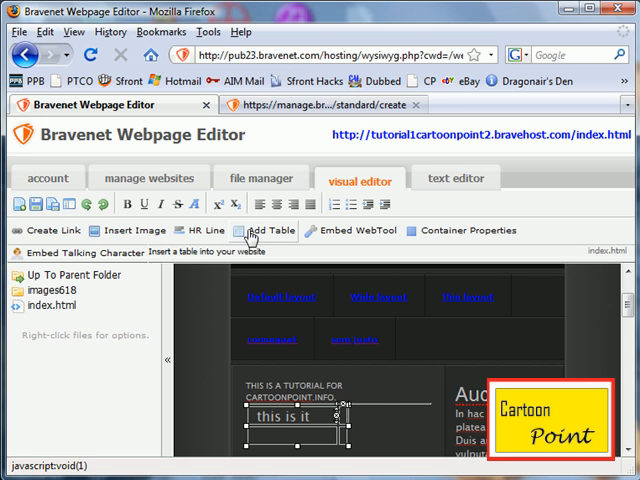
{"action": "left_click", "coordinate": [349, 231]}
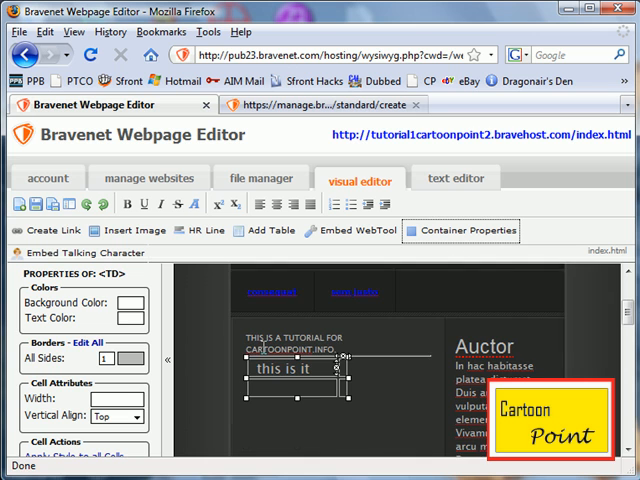
- Give the table cell a green background and save the page
{"action": "left_click", "coordinate": [120, 302]}
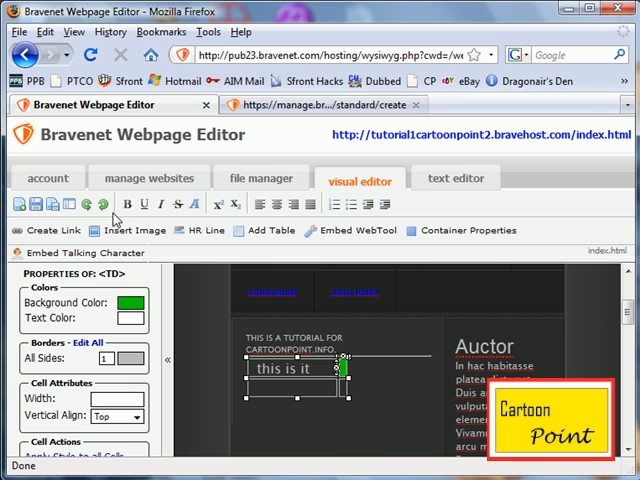
{"action": "left_click", "coordinate": [206, 204]}
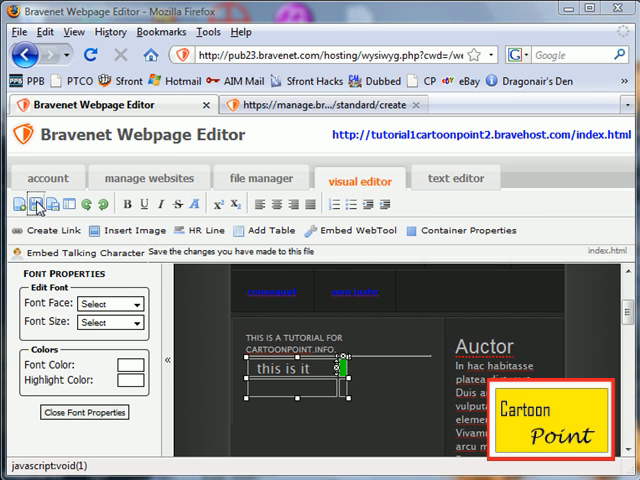
{"action": "left_click", "coordinate": [35, 202]}
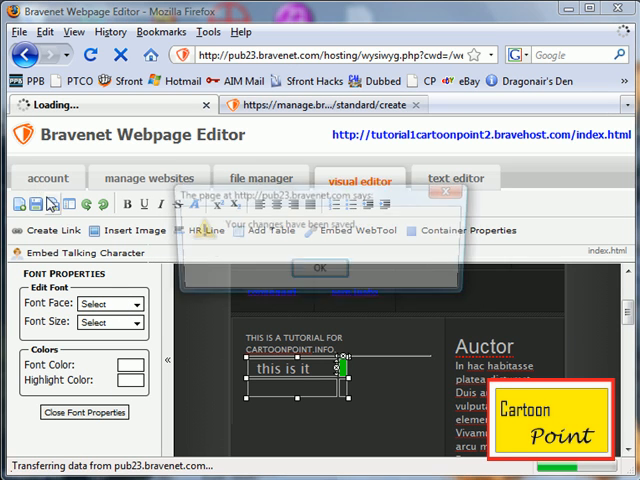
{"action": "left_click", "coordinate": [322, 267]}
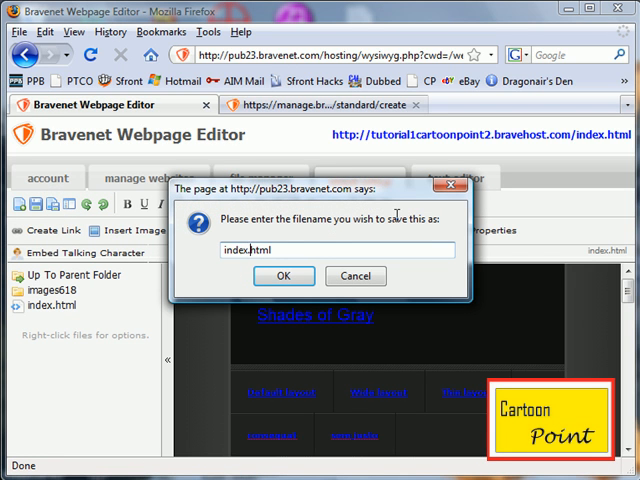
- Save a copy of the page as index1.html
{"action": "left_click", "coordinate": [285, 276]}
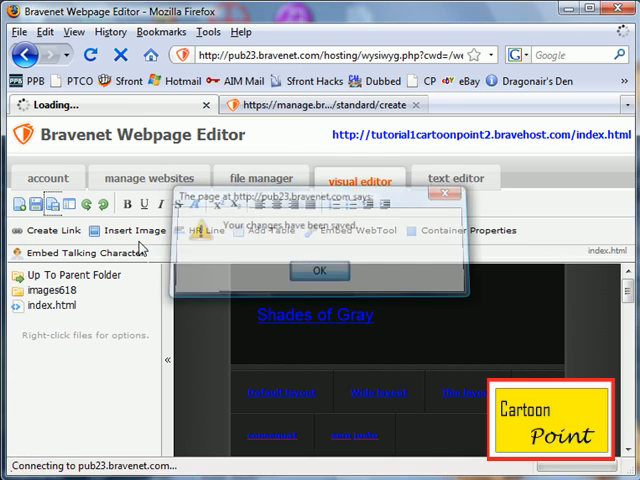
{"action": "left_click", "coordinate": [319, 270]}
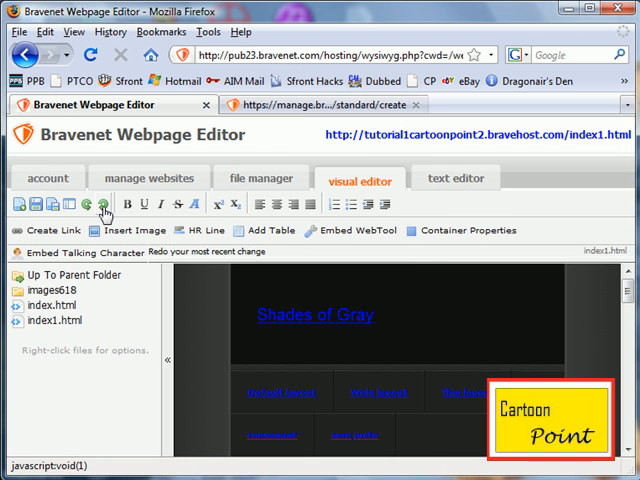
{"action": "left_click", "coordinate": [104, 204]}
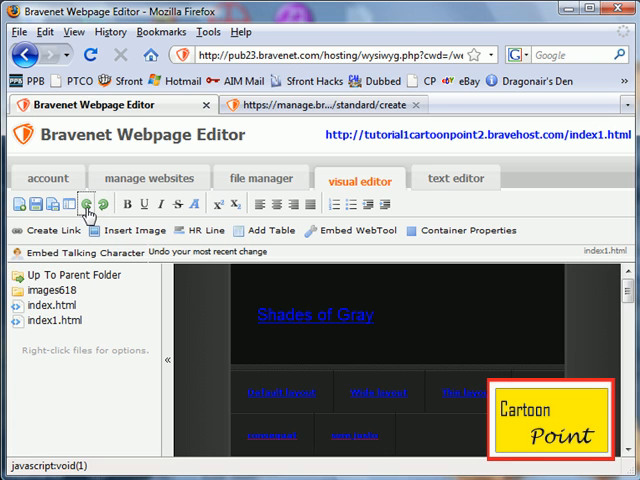